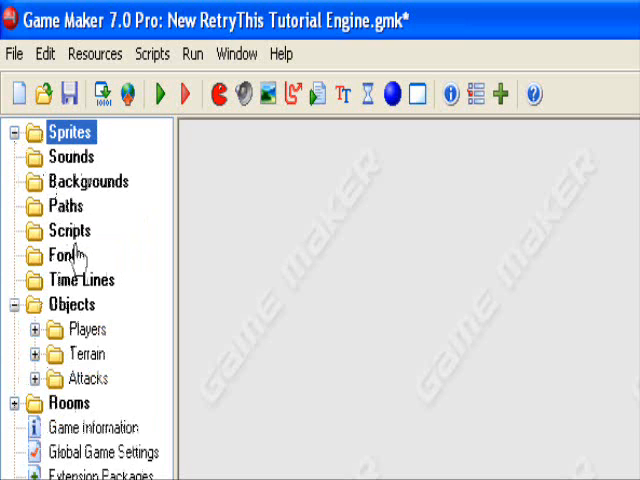
# Accept the four portal images to finish spr_portal and close the Sprite Editor
pyautogui.click(85, 328)
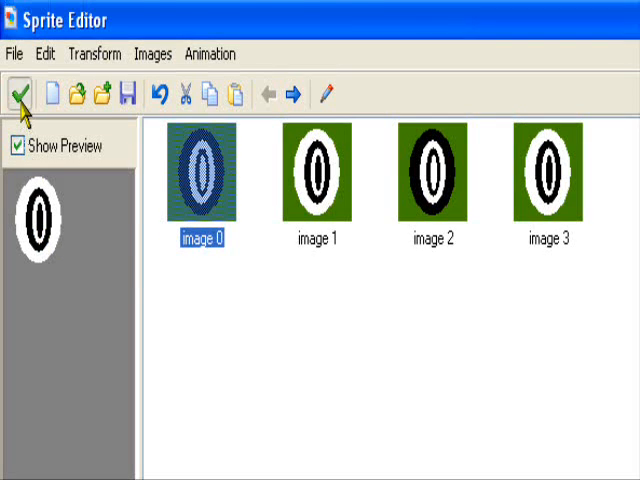
pyautogui.click(20, 96)
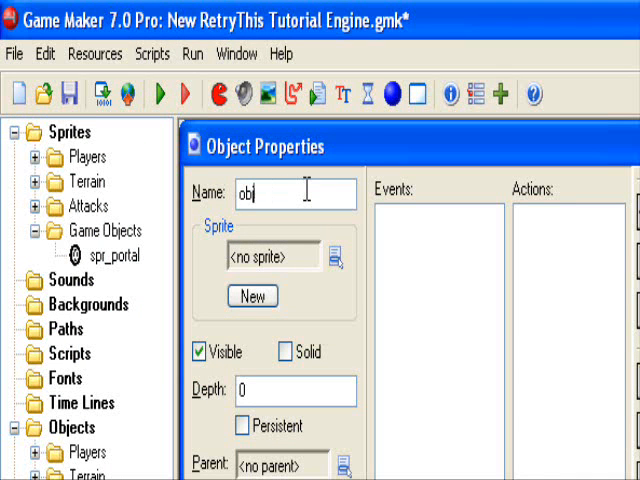
# Name the new object obj_portal1, with spr_portal as its sprite
pyautogui.write('_po')
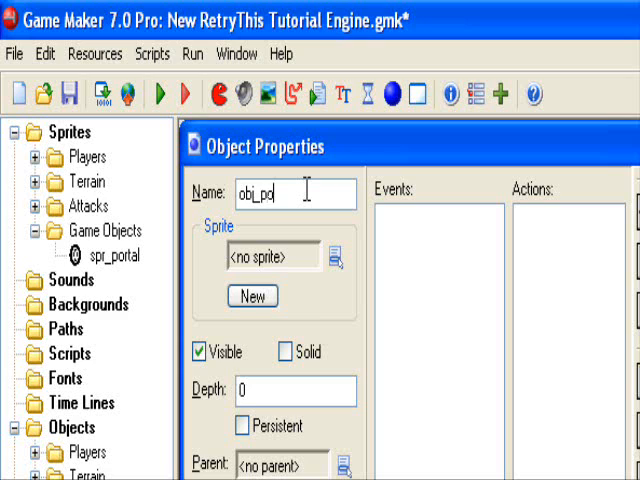
pyautogui.write('rtal1')
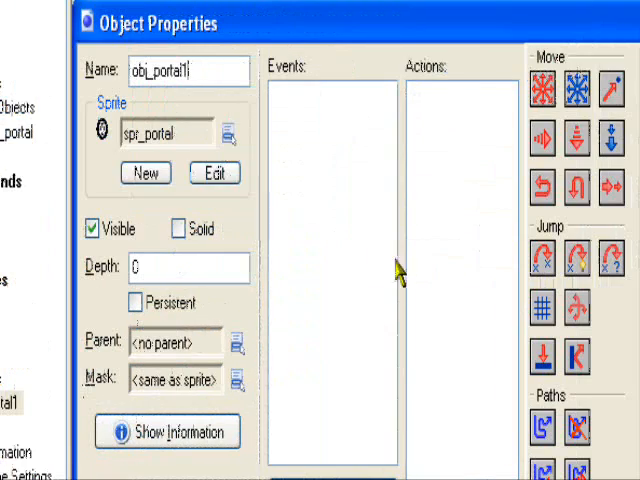
# Add a Collision event with obj_blackplayer from the Players group to obj_portal1
pyautogui.click(226, 69)
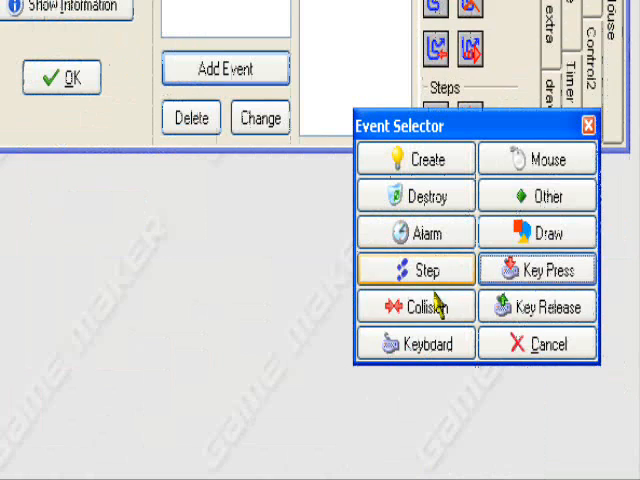
pyautogui.click(395, 306)
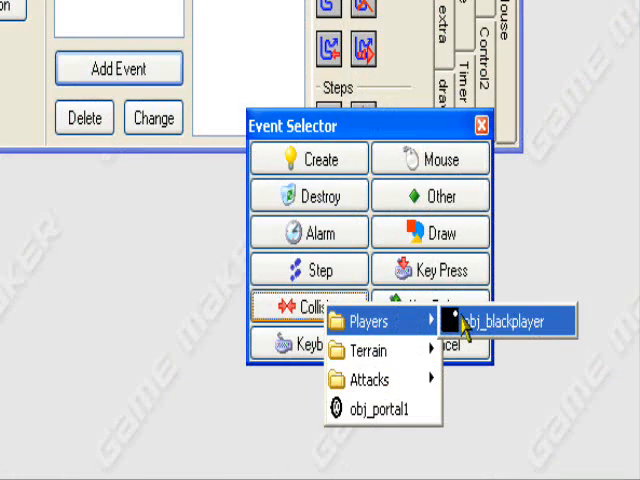
pyautogui.click(505, 318)
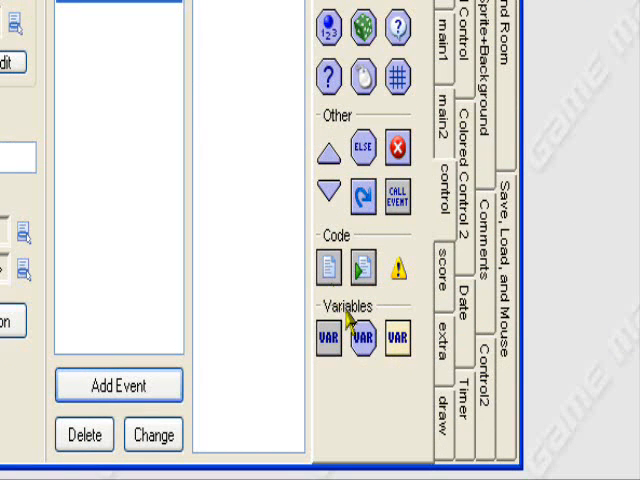
pyautogui.moveTo(258, 302)
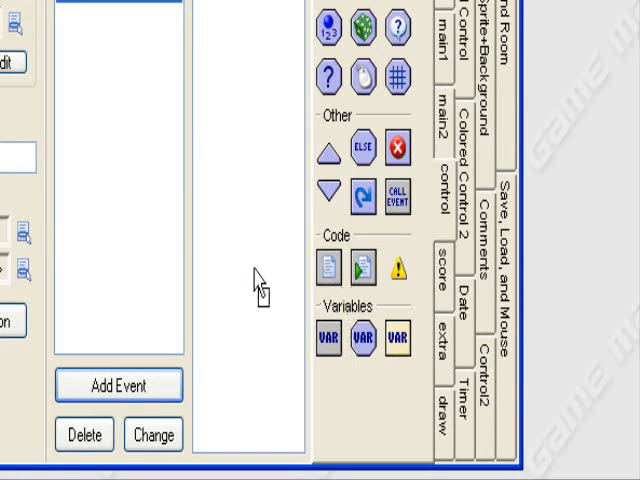
# Add an Execute Code action with x = obj_portal2.x; y = obj_portal2.y and save it
pyautogui.doubleClick(330, 260)
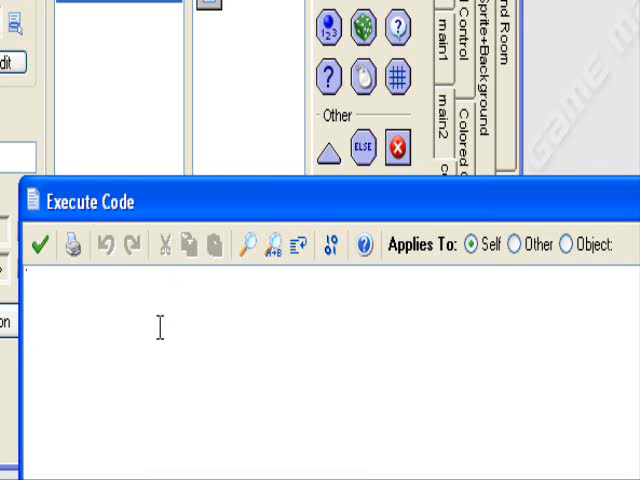
pyautogui.write('x =')
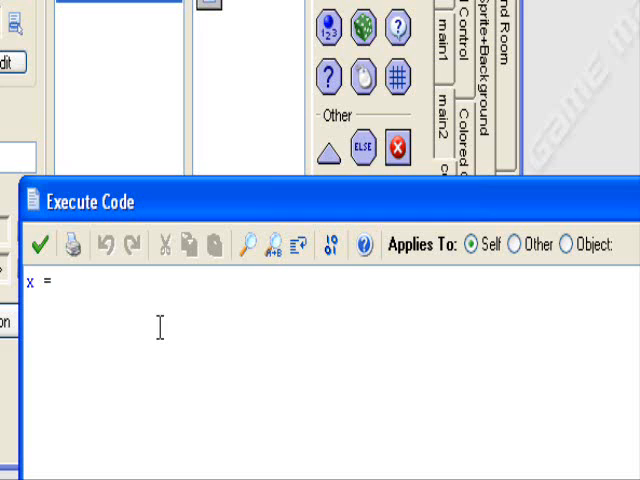
pyautogui.write('obj_po')
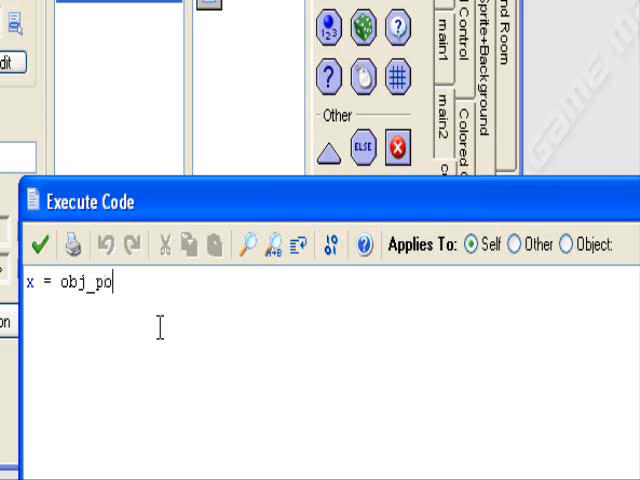
pyautogui.write('rtal2.x')
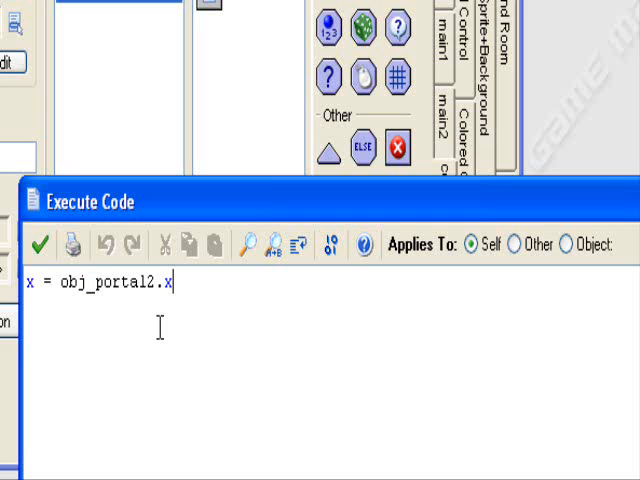
pyautogui.write(';')
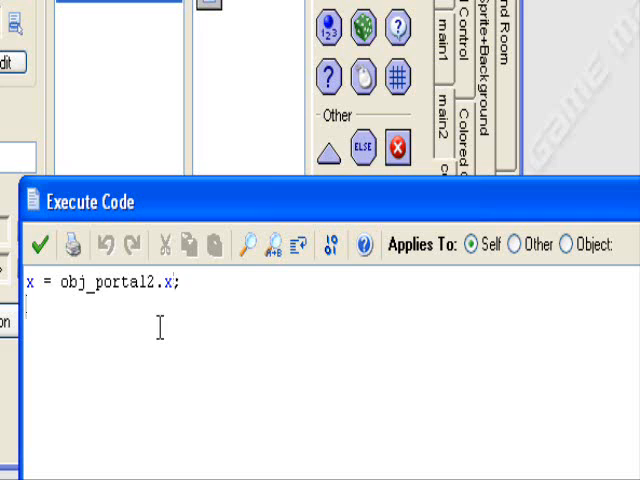
pyautogui.write('y =')
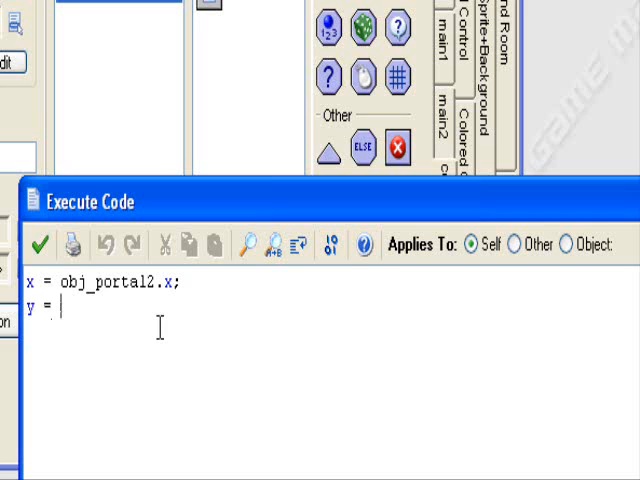
pyautogui.write('obj_portal2.y')
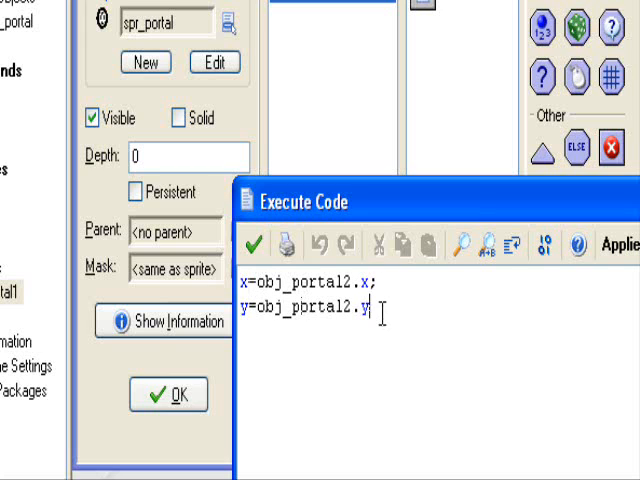
pyautogui.click(375, 290)
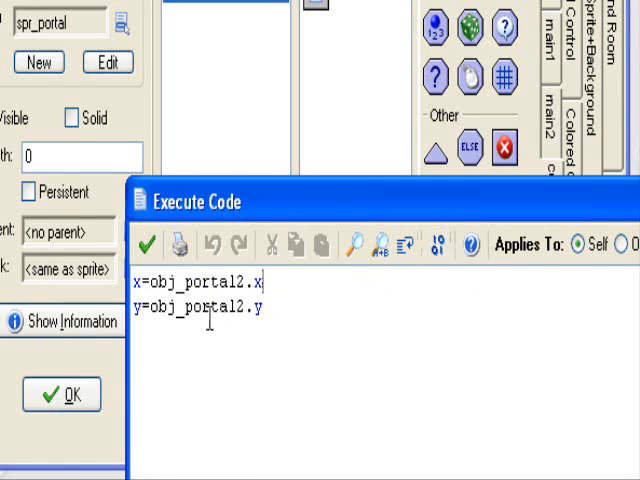
pyautogui.click(147, 242)
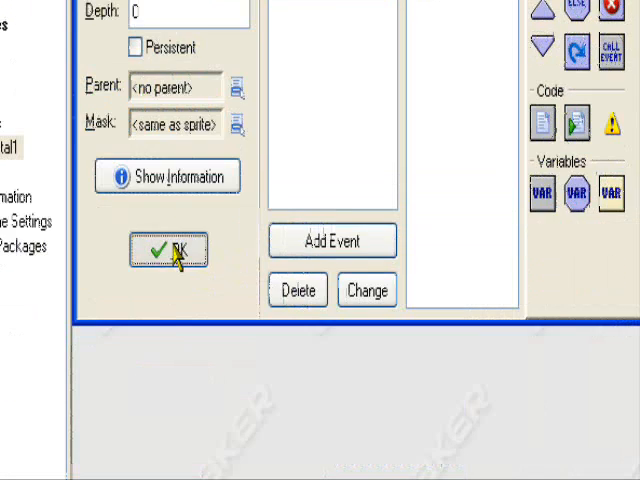
# Close obj_portal1, then open its duplicate and rename it obj_portal2
pyautogui.click(180, 250)
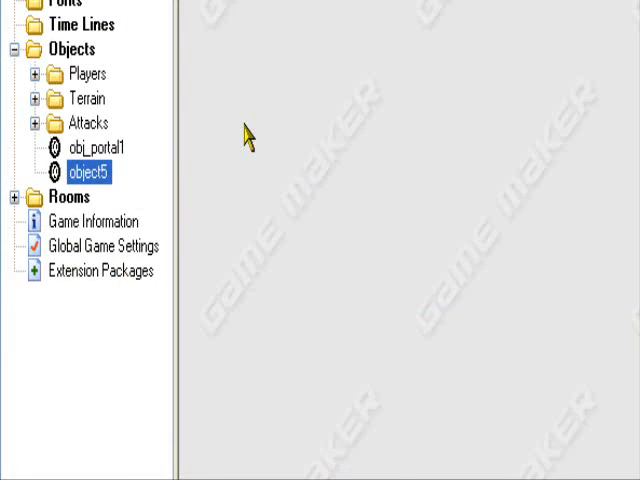
pyautogui.doubleClick(84, 171)
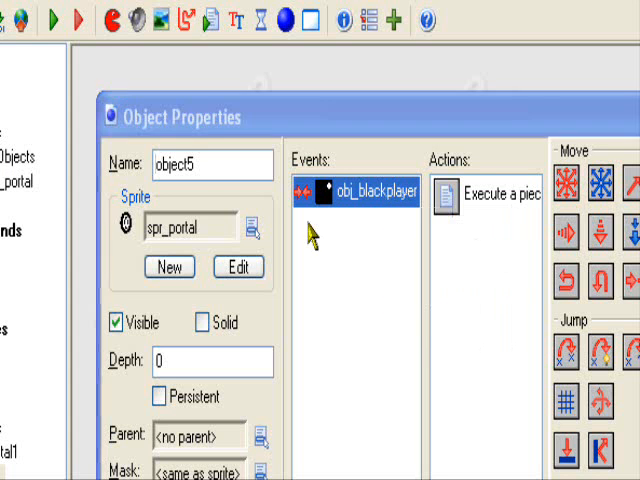
pyautogui.write('obj')
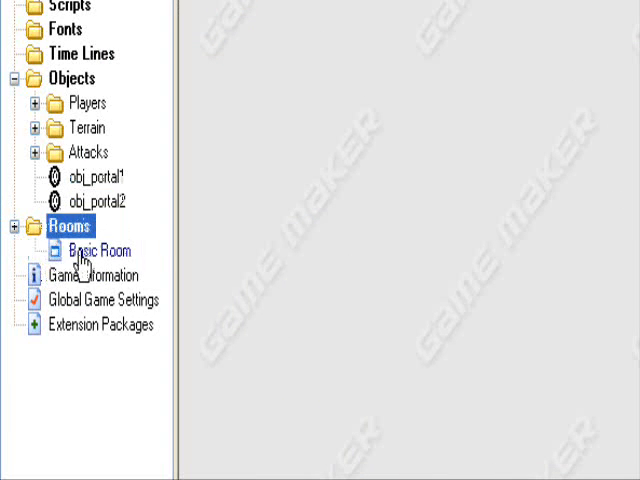
# Open and maximize Basic Room, choose a portal object for placement, then close the room
pyautogui.doubleClick(96, 250)
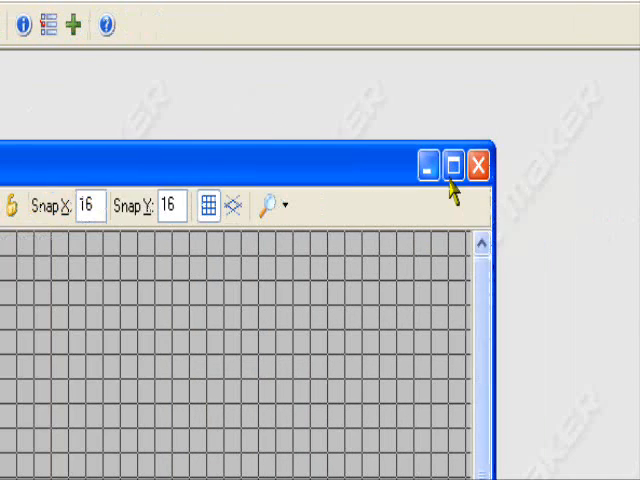
pyautogui.click(455, 166)
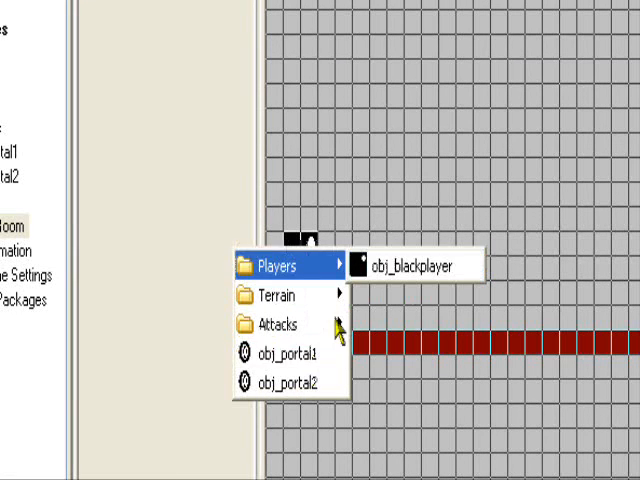
pyautogui.click(410, 264)
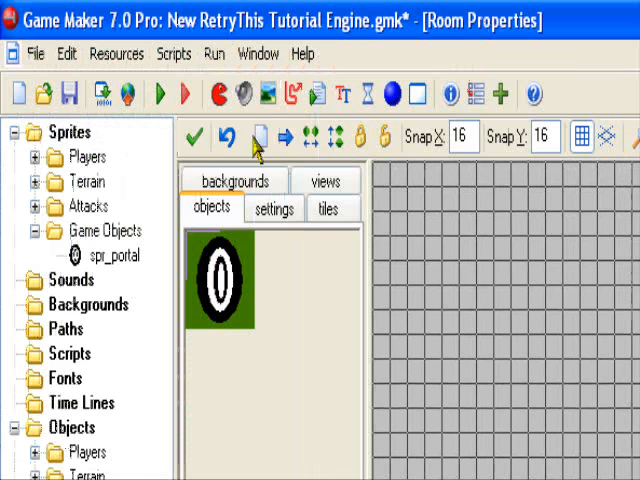
pyautogui.click(198, 138)
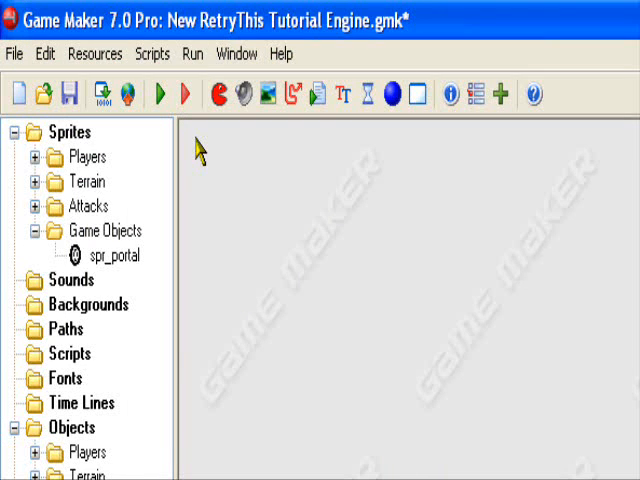
pyautogui.click(158, 93)
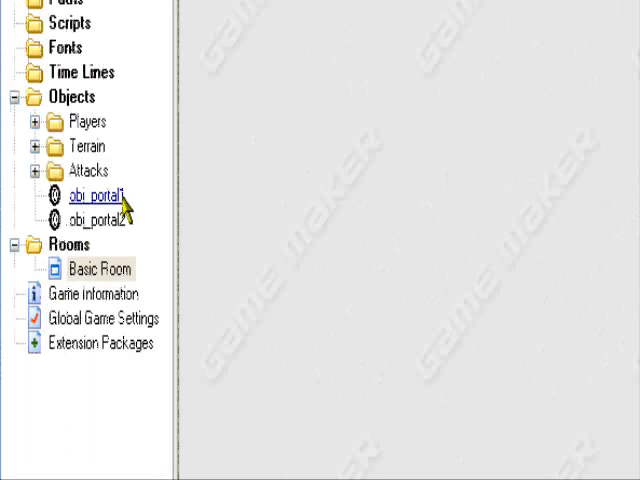
pyautogui.doubleClick(92, 196)
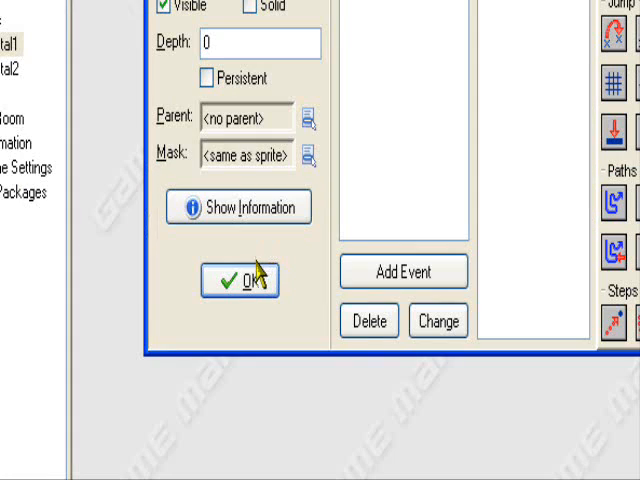
pyautogui.click(238, 279)
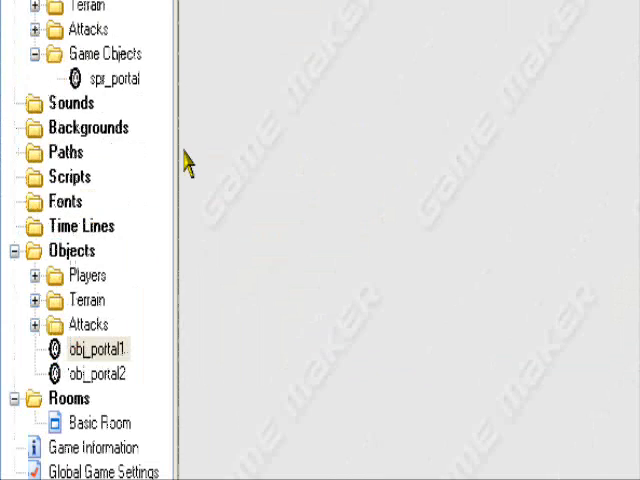